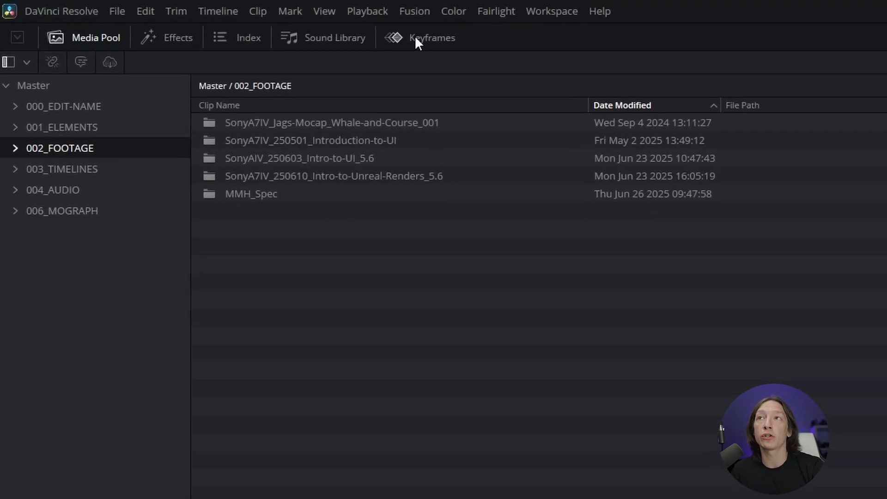
Show the Keyframes editor with the Transform, Cropping, Composite, Lens Correction and Speed tracks.
left_click(432, 37)
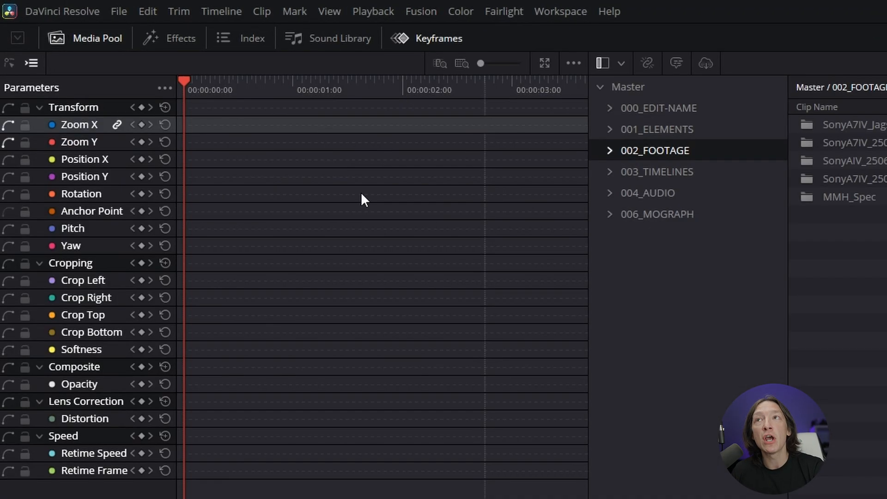
mouse_move(346, 329)
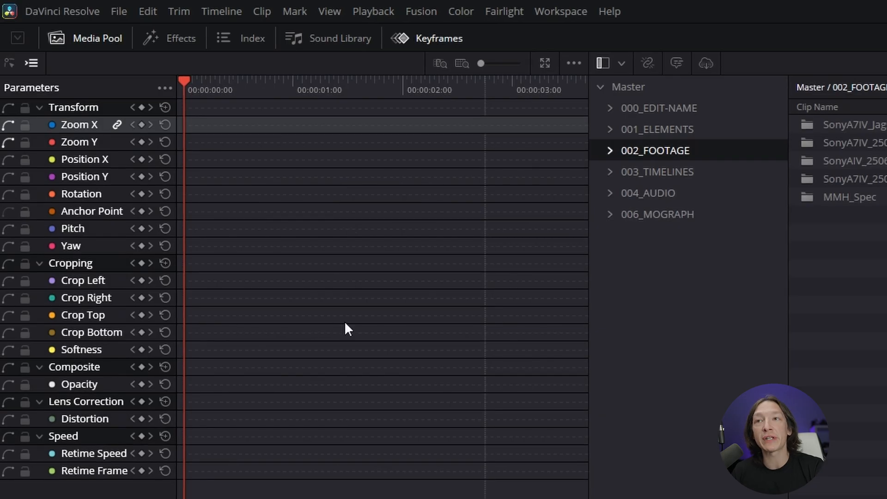
mouse_move(51, 323)
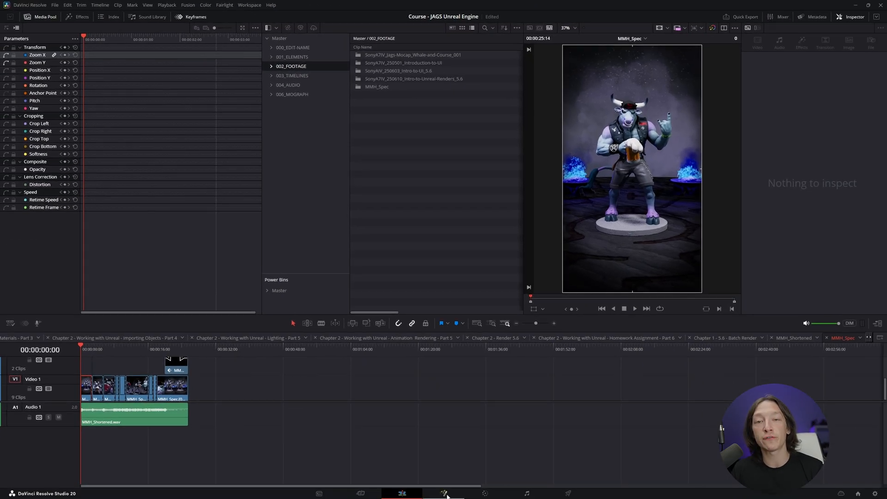
mouse_move(283, 428)
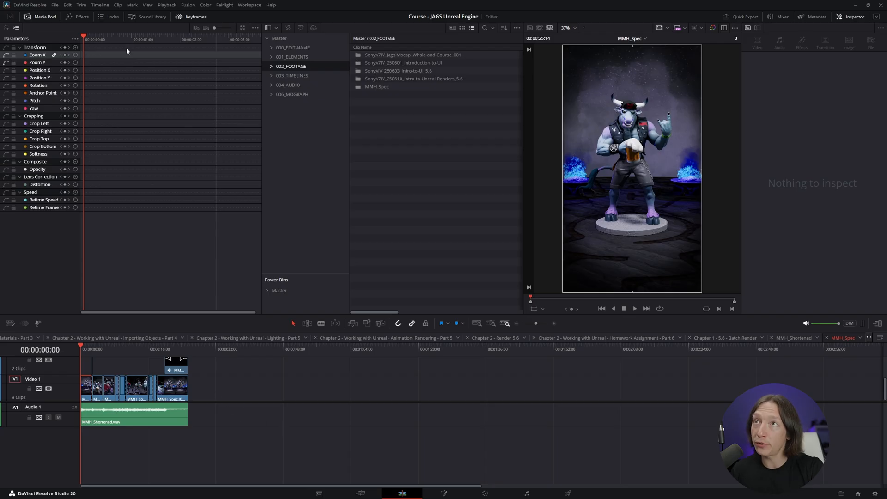
mouse_move(111, 290)
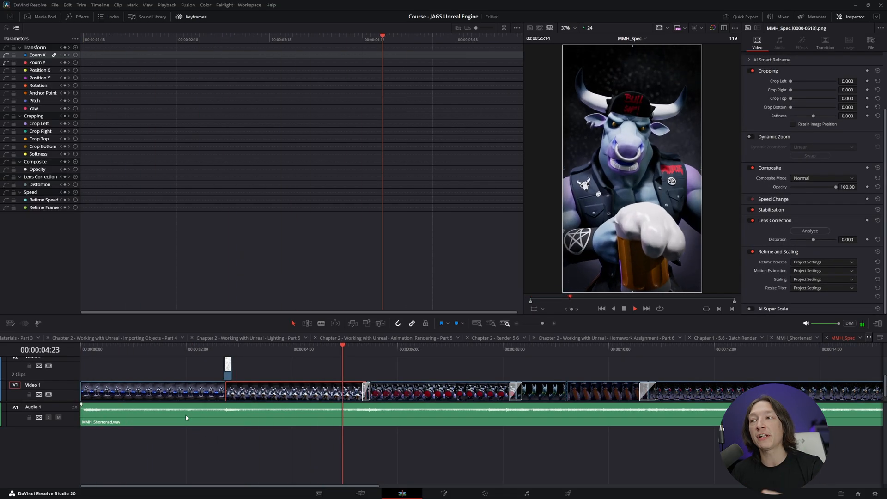
Move the playhead to where the MMH_Logo appears over the footage and select the clip beneath it.
left_click(447, 350)
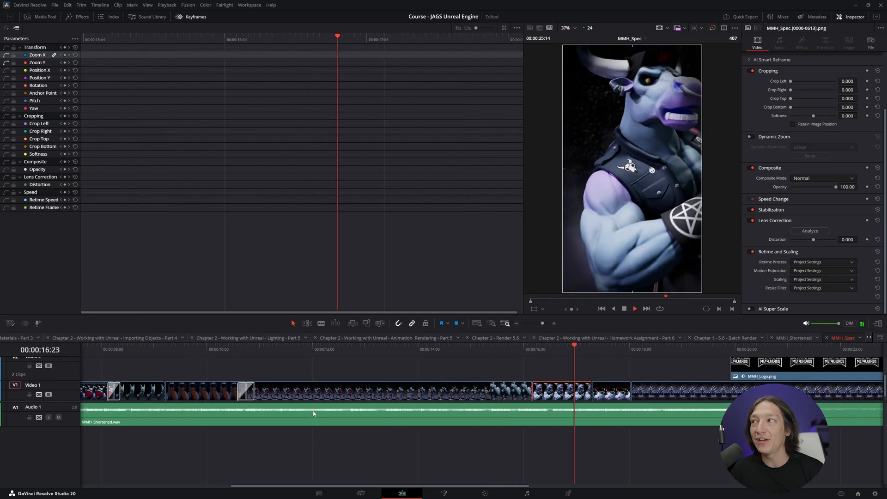
left_click(679, 350)
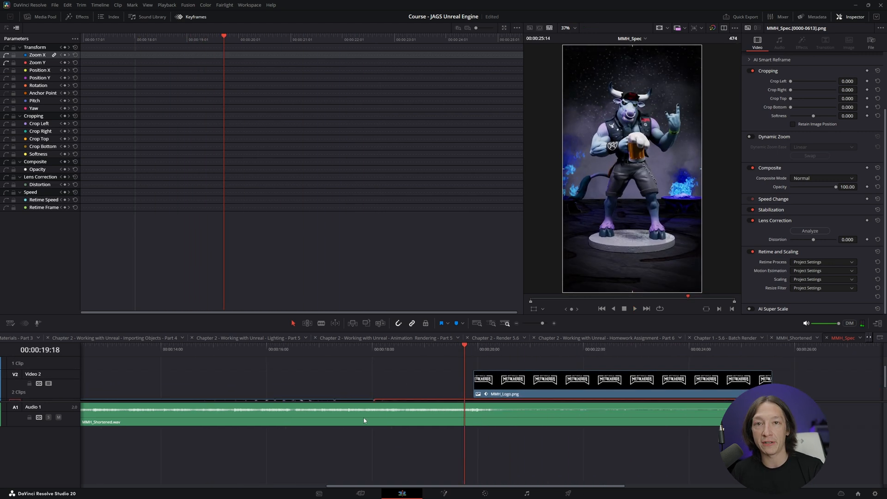
mouse_move(307, 434)
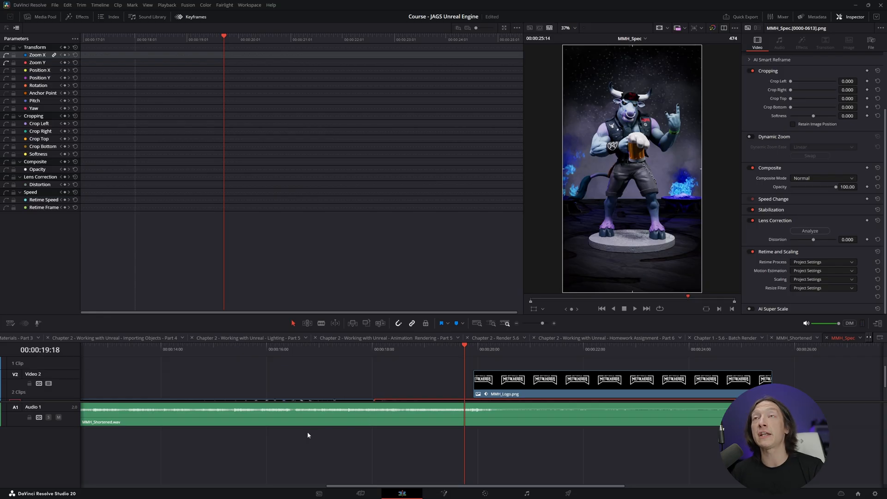
left_click(483, 379)
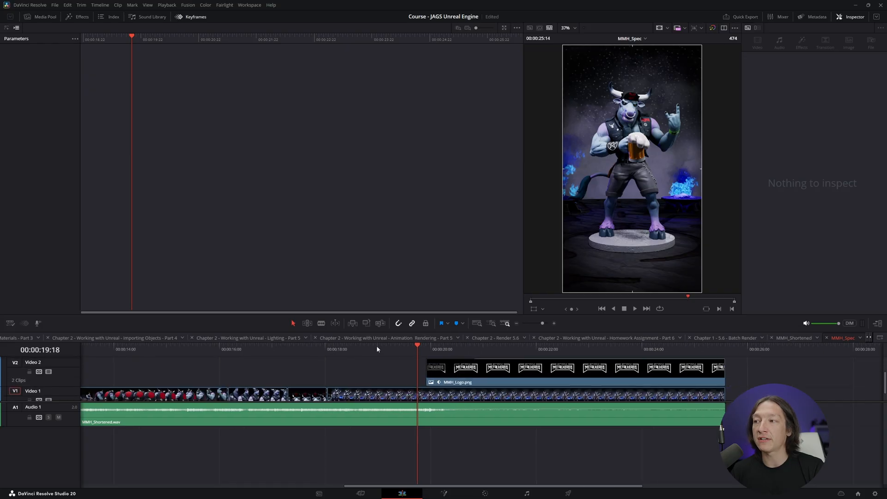
left_click(368, 393)
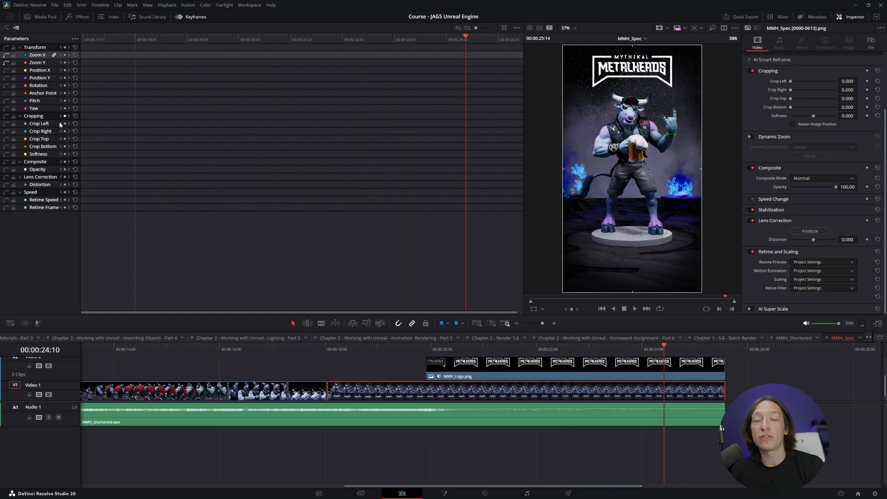
left_click(427, 349)
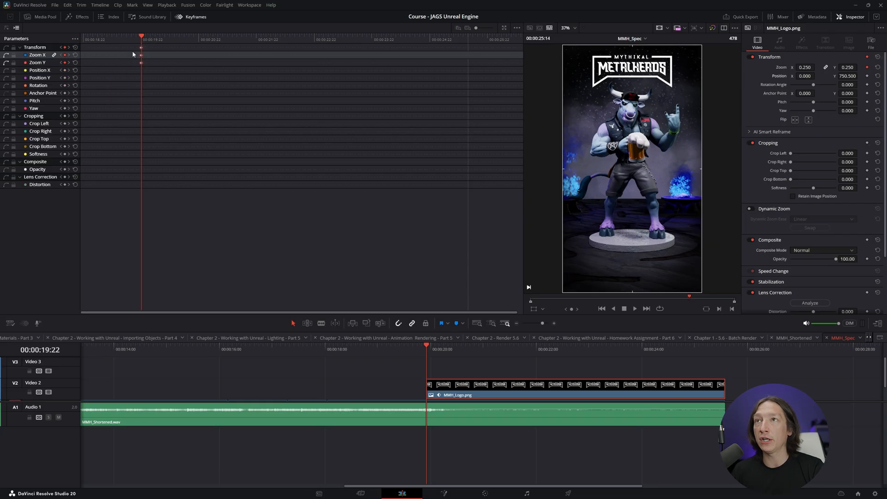
mouse_move(145, 49)
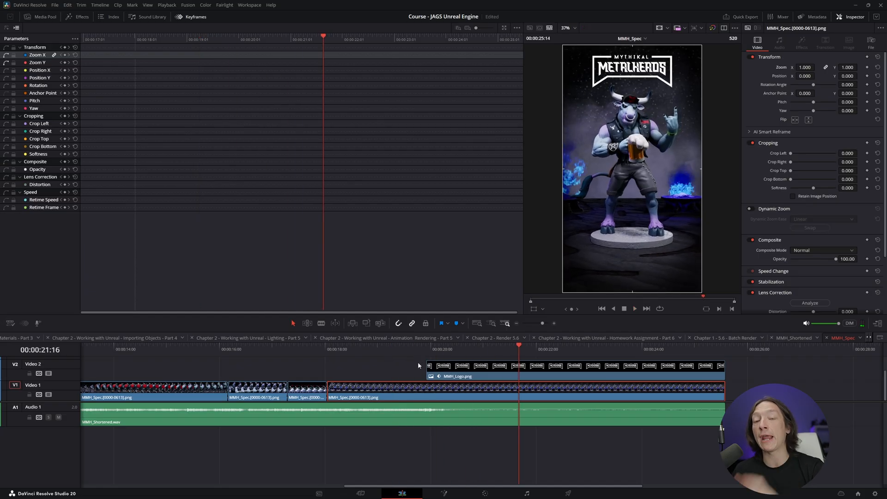
Select the MMH_Logo clip so its two Zoom X and Zoom Y keyframes show in the editor.
left_click(431, 349)
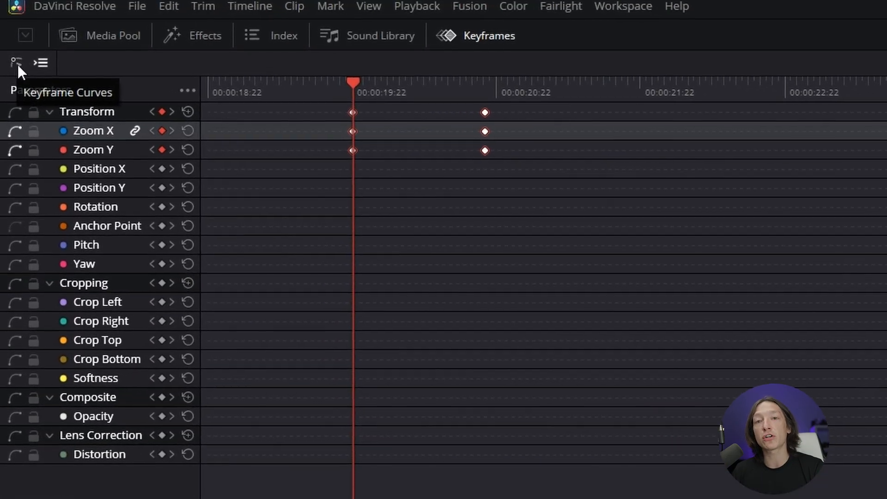
Switch to Keyframe Curves and leave only the logo's Zoom curve displayed.
left_click(16, 62)
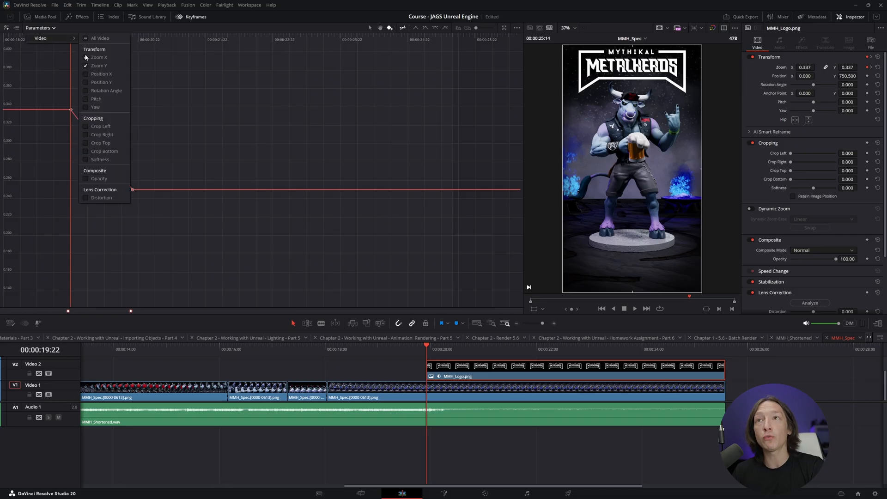
left_click(85, 57)
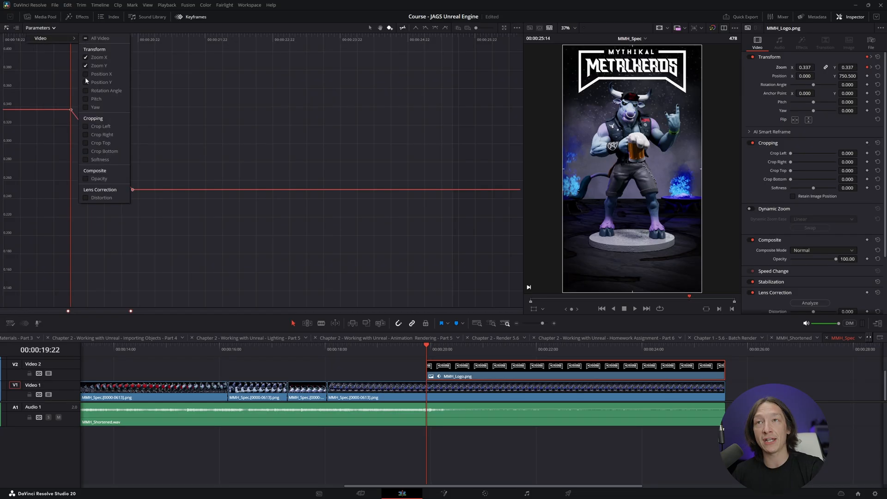
left_click(195, 182)
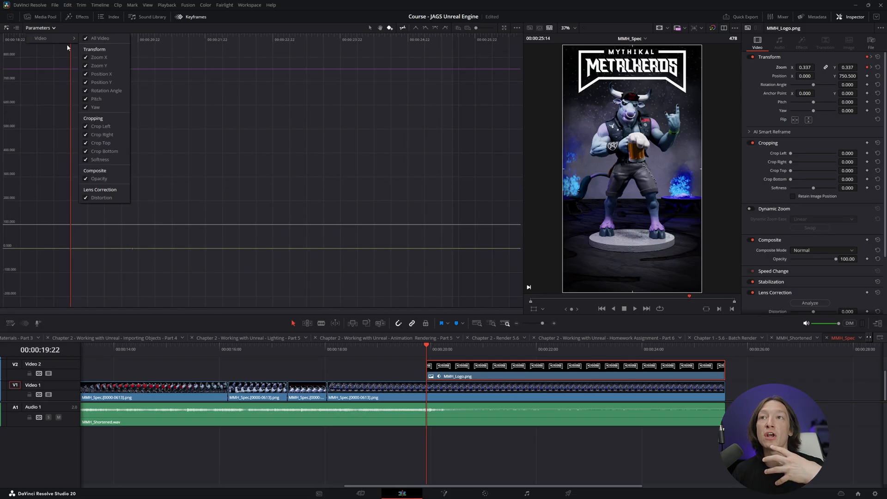
mouse_move(104, 196)
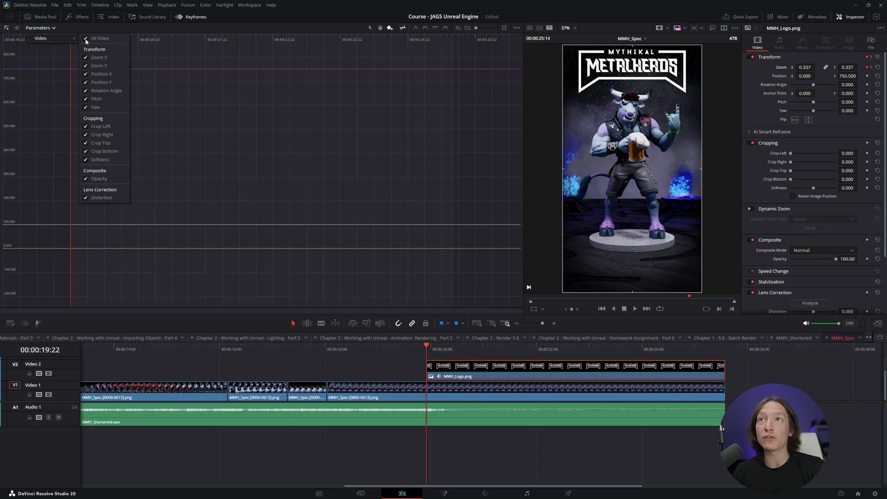
left_click(86, 38)
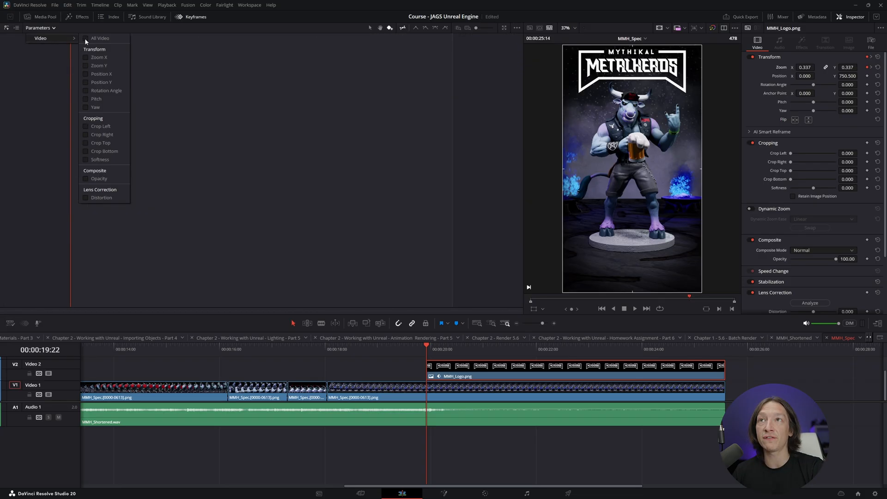
left_click(99, 58)
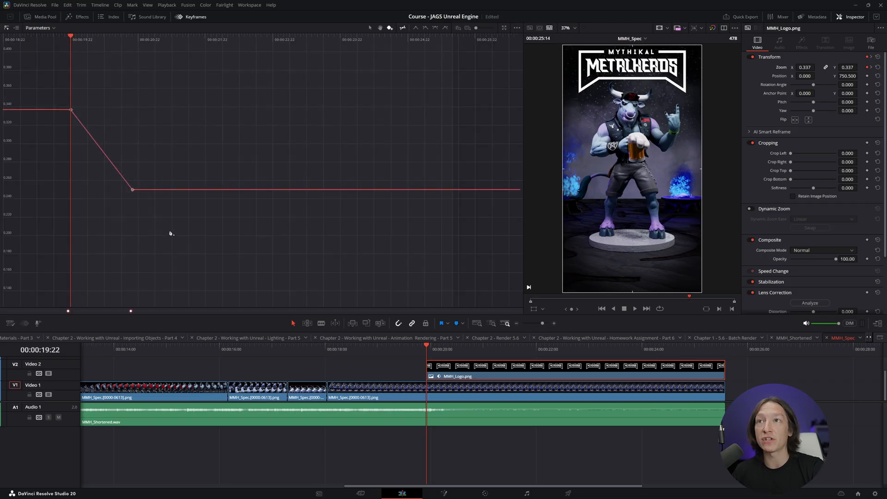
mouse_move(143, 176)
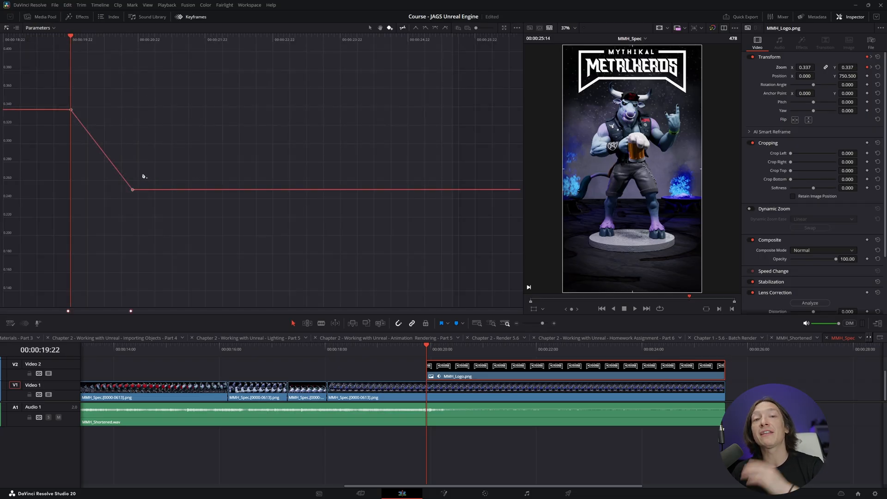
mouse_move(424, 34)
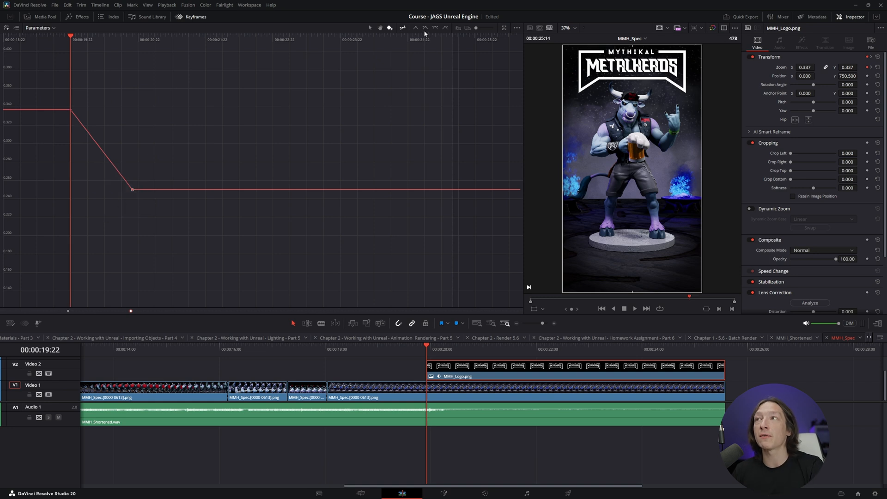
mouse_move(435, 27)
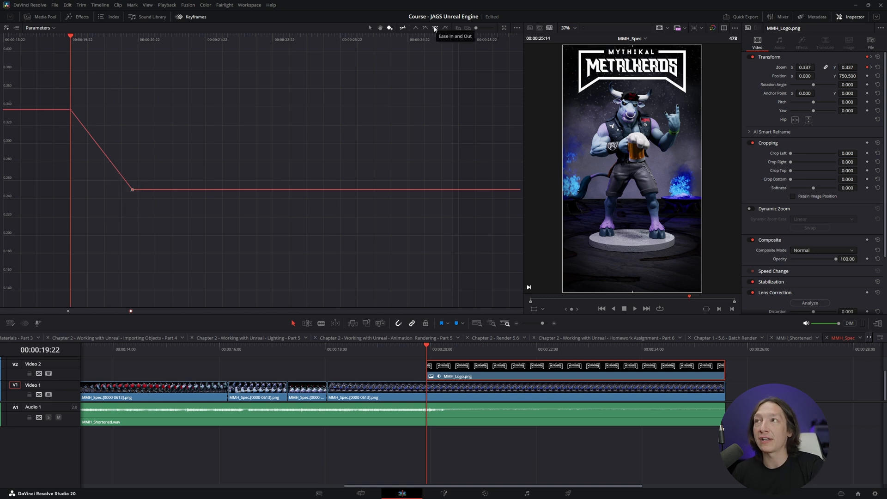
Apply Ease In and Out to the zoom keyframe and reselect the MMH_Logo clip.
left_click(434, 27)
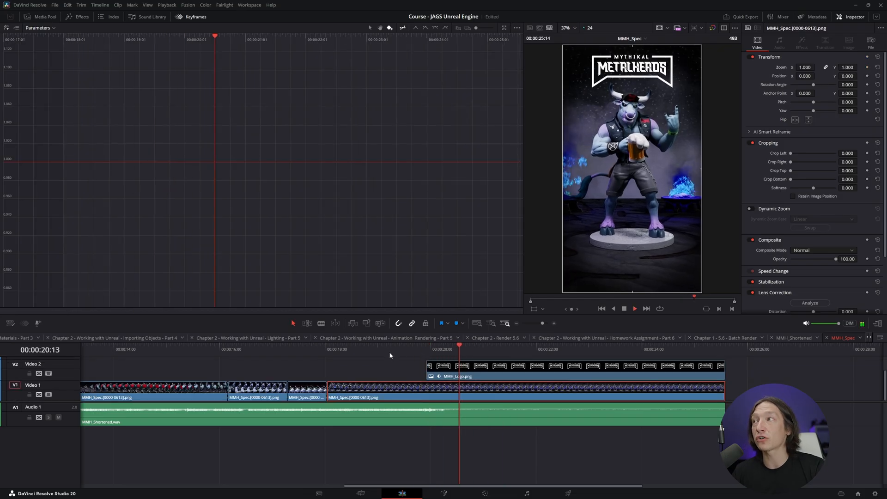
left_click(426, 345)
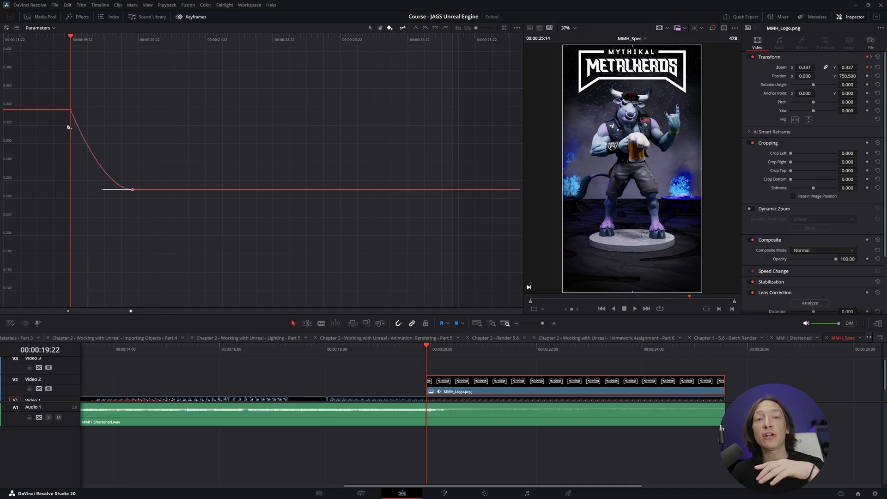
mouse_move(34, 158)
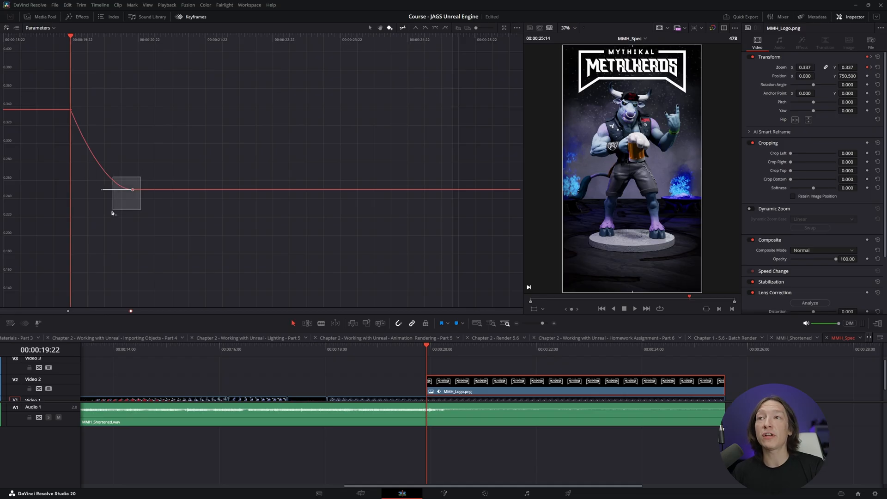
Lengthen the end and start keyframes' Bezier handles so the zoom curve forms a smooth S-shape.
left_click_drag(123, 190, 101, 166)
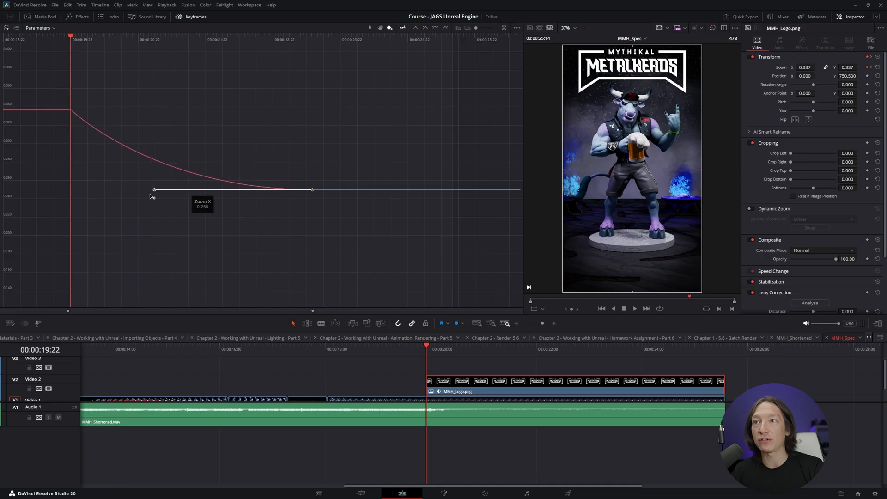
left_click_drag(154, 188, 78, 188)
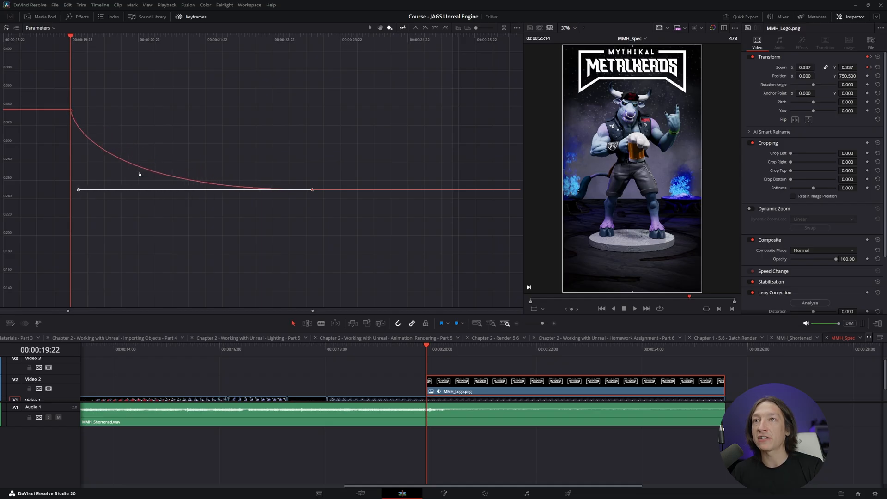
left_click(634, 309)
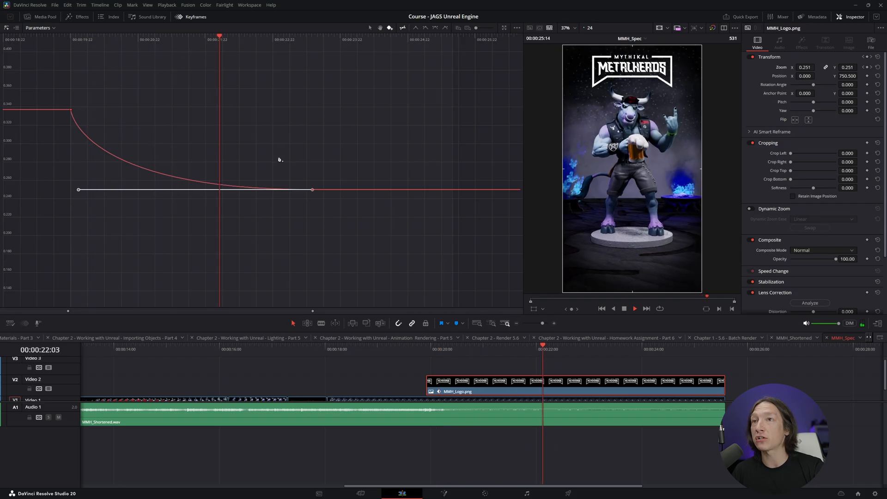
left_click_drag(220, 36, 70, 36)
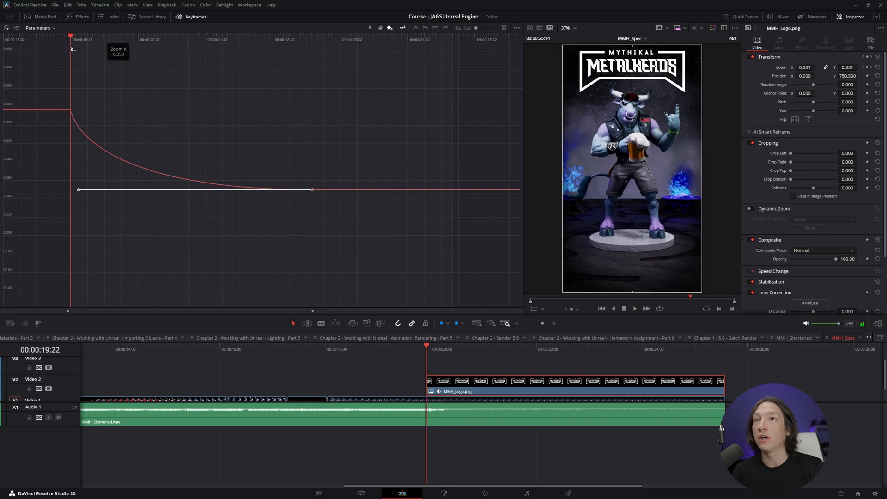
left_click_drag(77, 189, 185, 190)
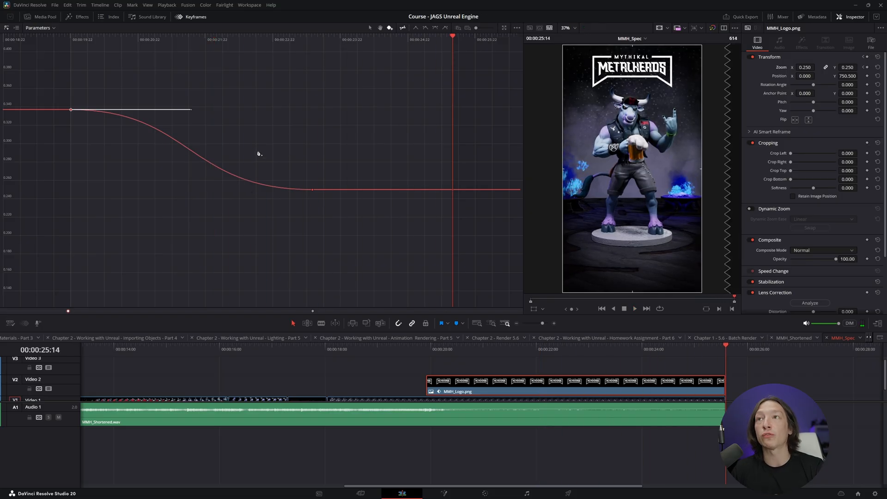
mouse_move(400, 53)
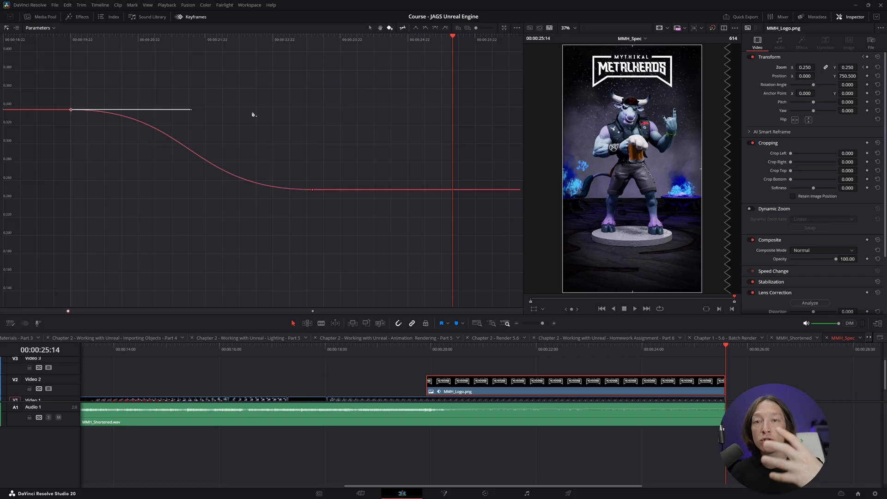
mouse_move(229, 32)
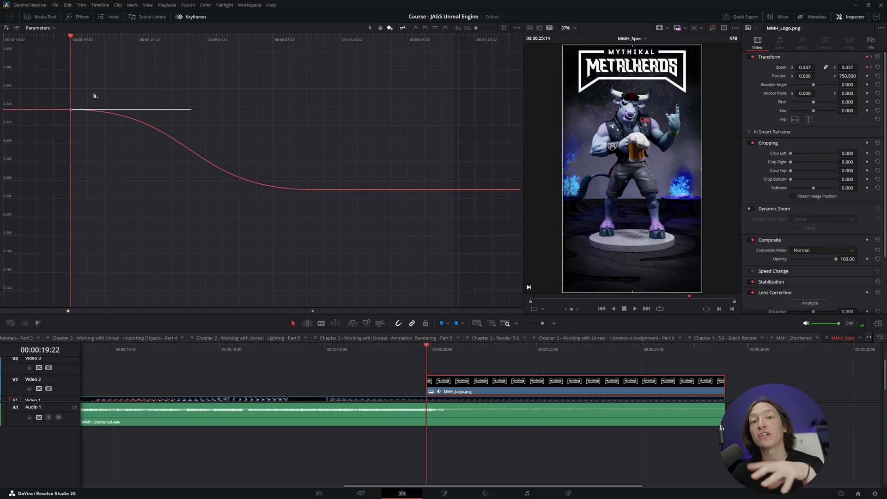
mouse_move(194, 125)
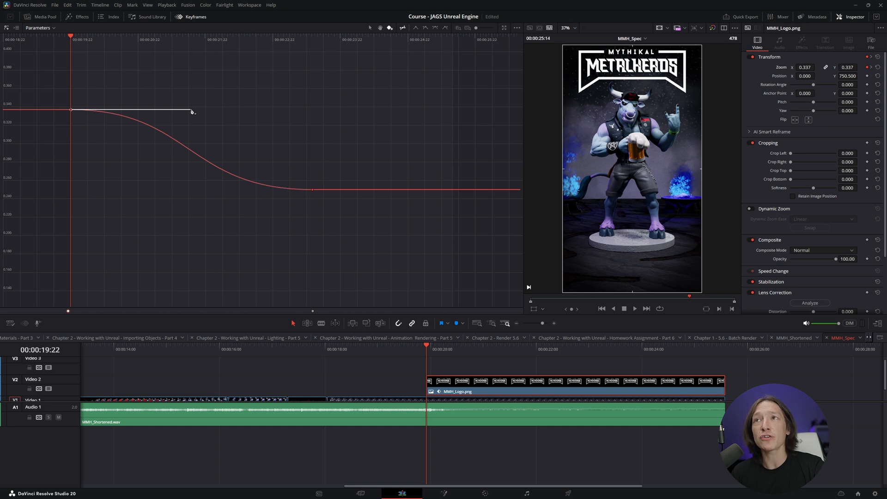
Make the start keyframe's handle short and steep so the zoom drops sharply at first.
left_click_drag(192, 111, 84, 123)
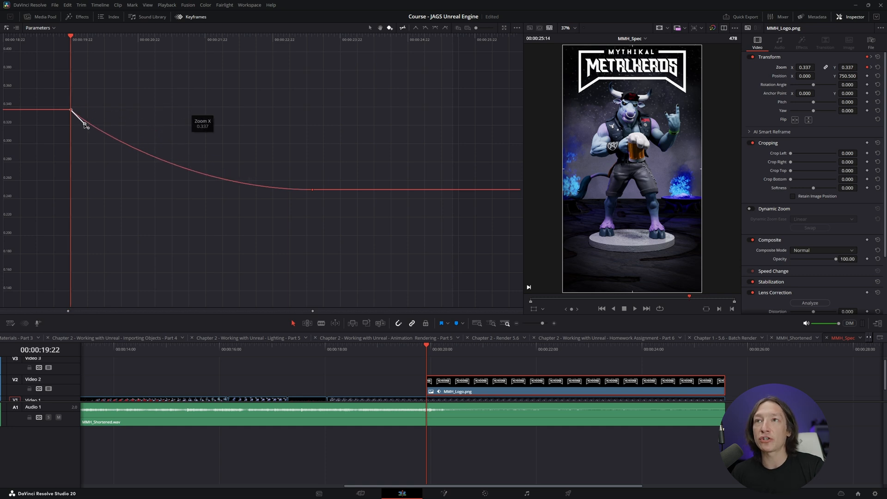
left_click_drag(84, 123, 75, 165)
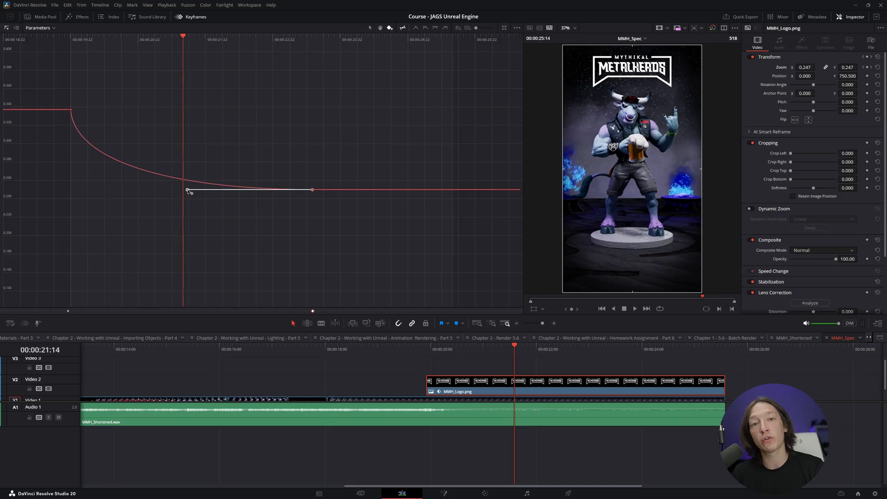
Adjust the end keyframe's handle length so the zoom settles slowly into its final size.
left_click_drag(188, 191, 215, 190)
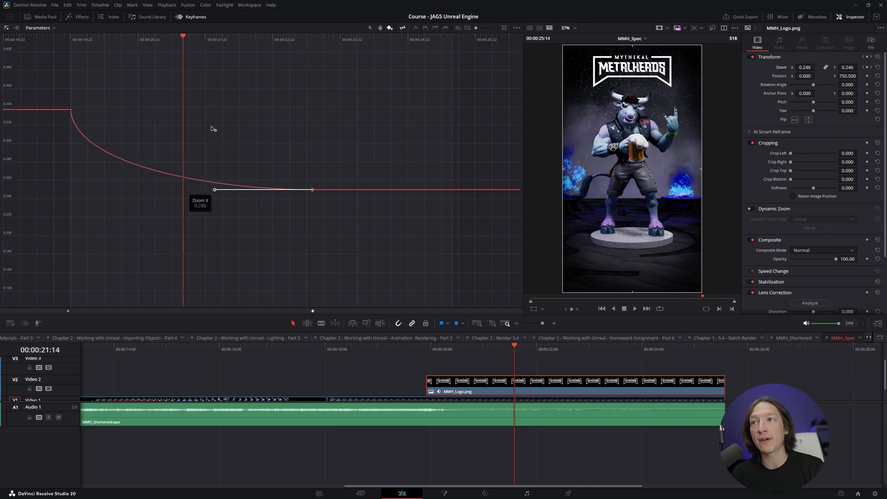
left_click_drag(214, 189, 283, 189)
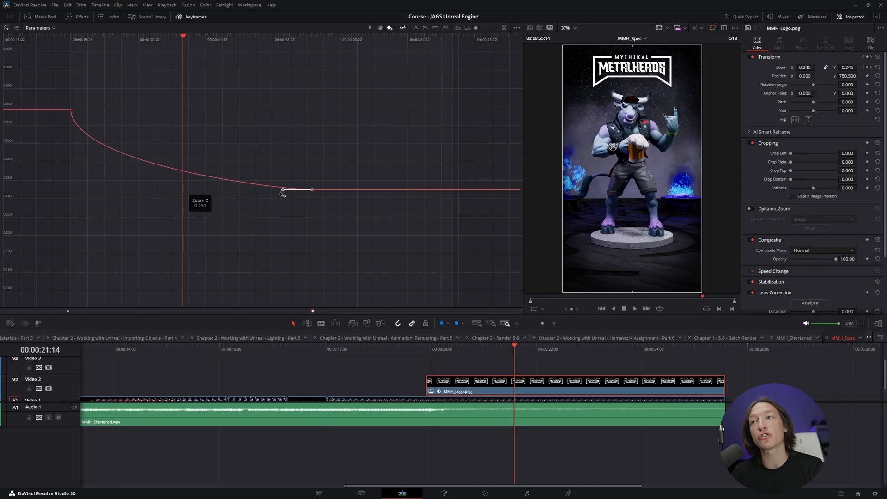
left_click_drag(282, 189, 210, 190)
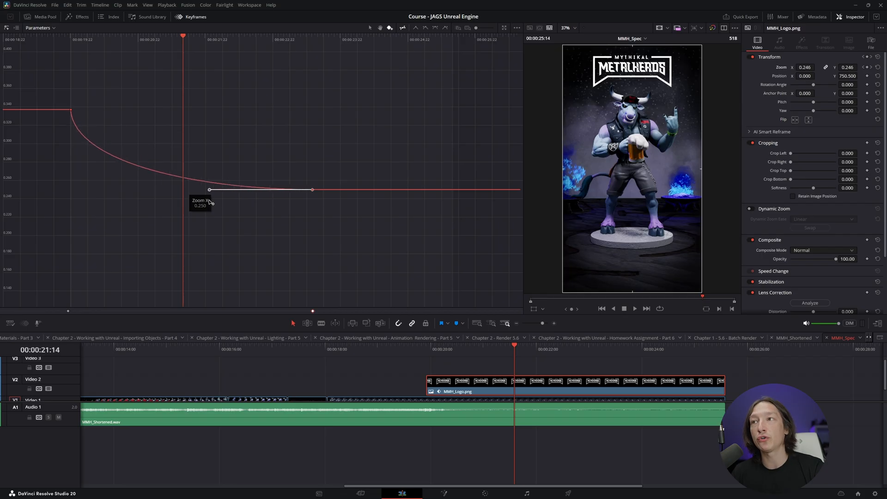
left_click_drag(210, 189, 271, 189)
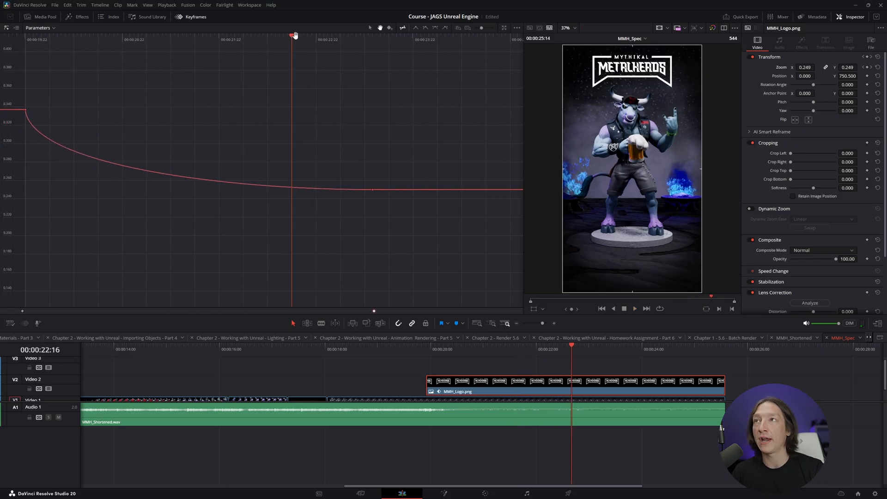
Preview the pop-in early in the animation and return to the Zoom X/Zoom Y keyframe track list.
left_click(434, 349)
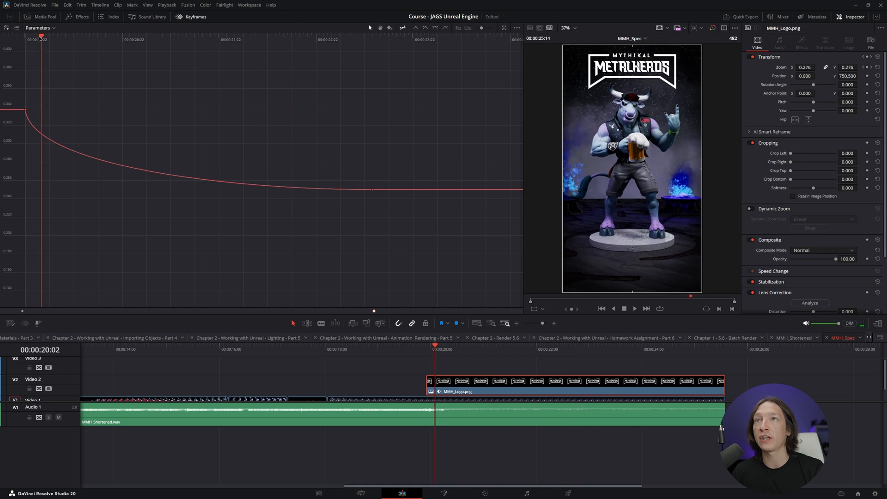
left_click(634, 308)
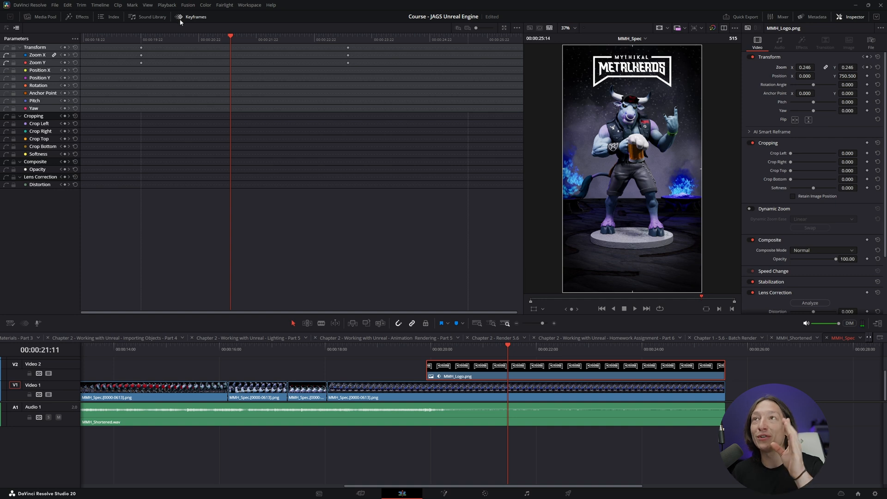
mouse_move(190, 211)
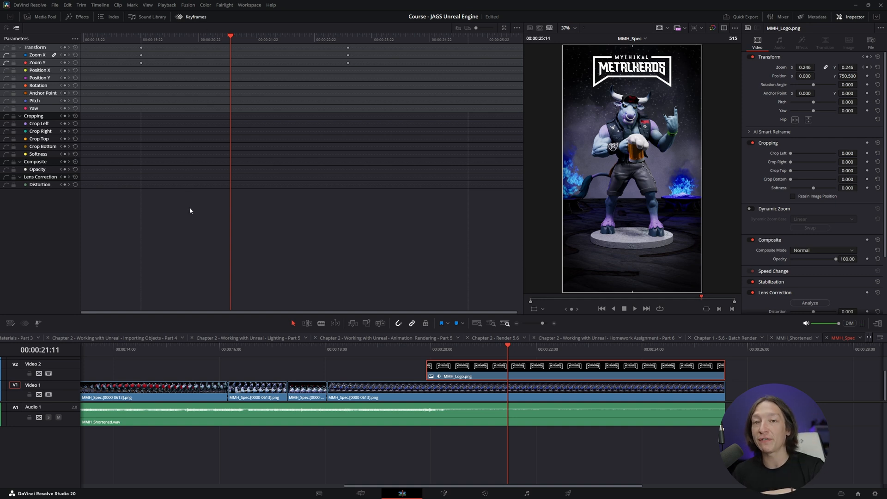